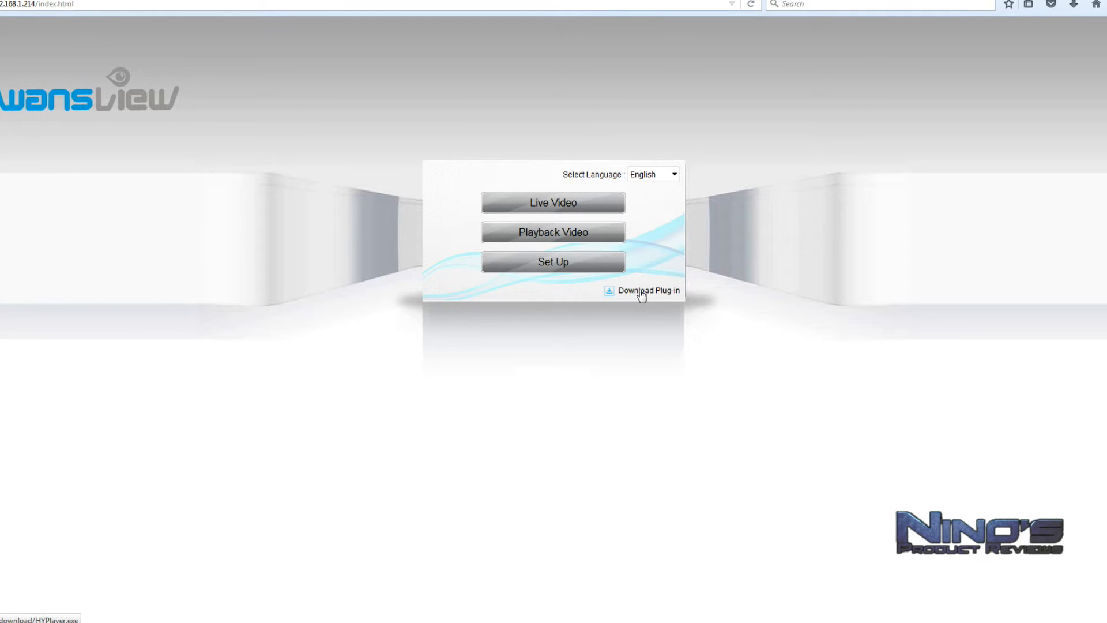
mouse_move(637, 284)
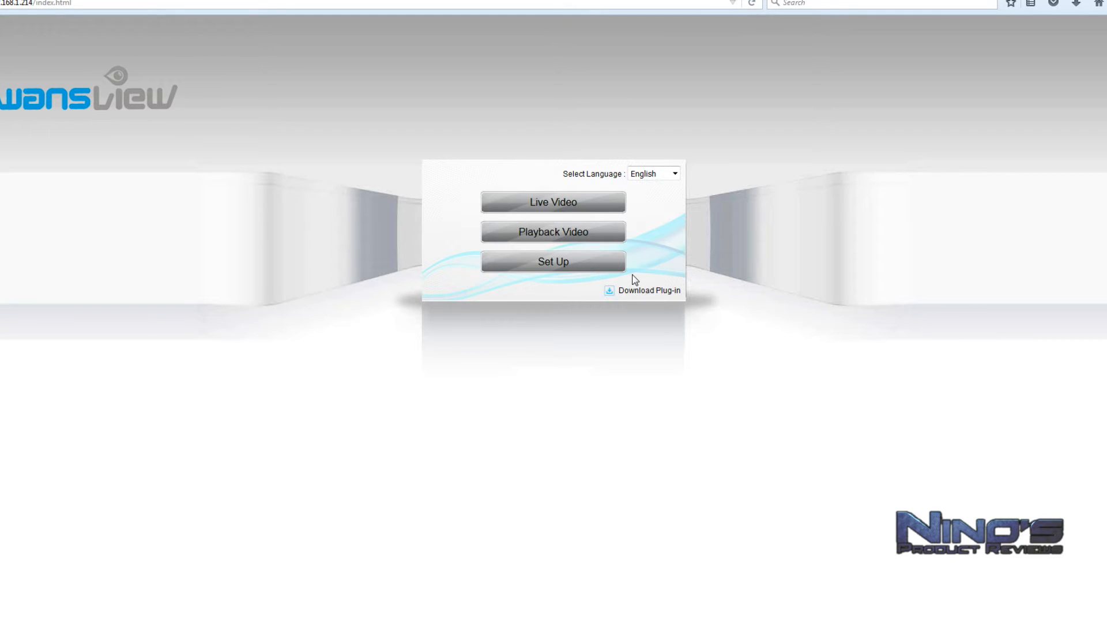
mouse_move(602, 189)
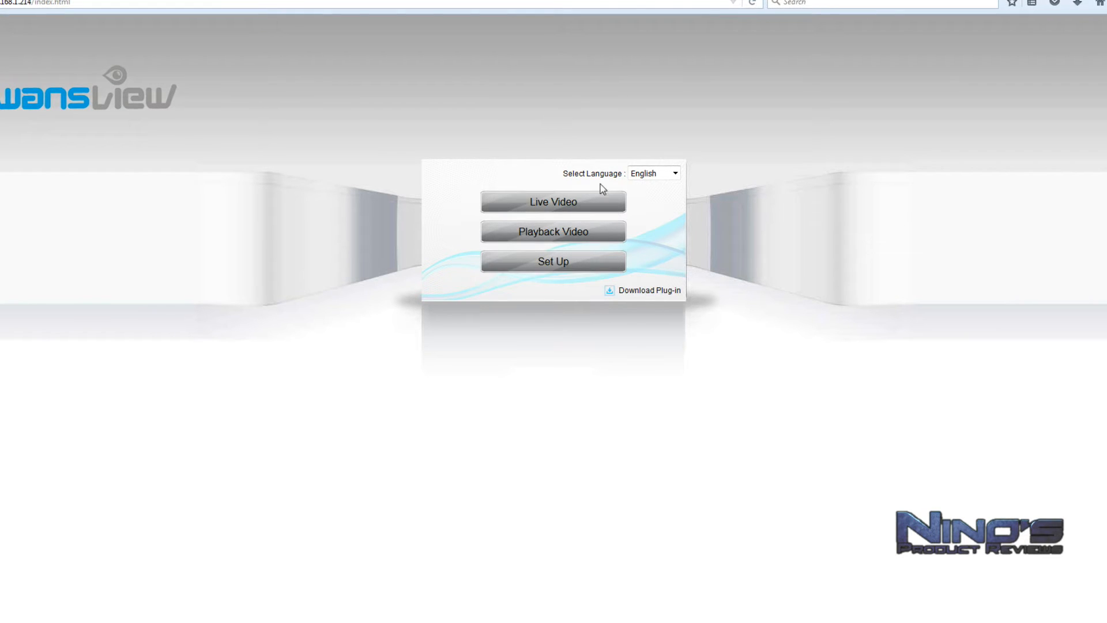
- Open Live Video to stream the bedroom camera feed
click(553, 202)
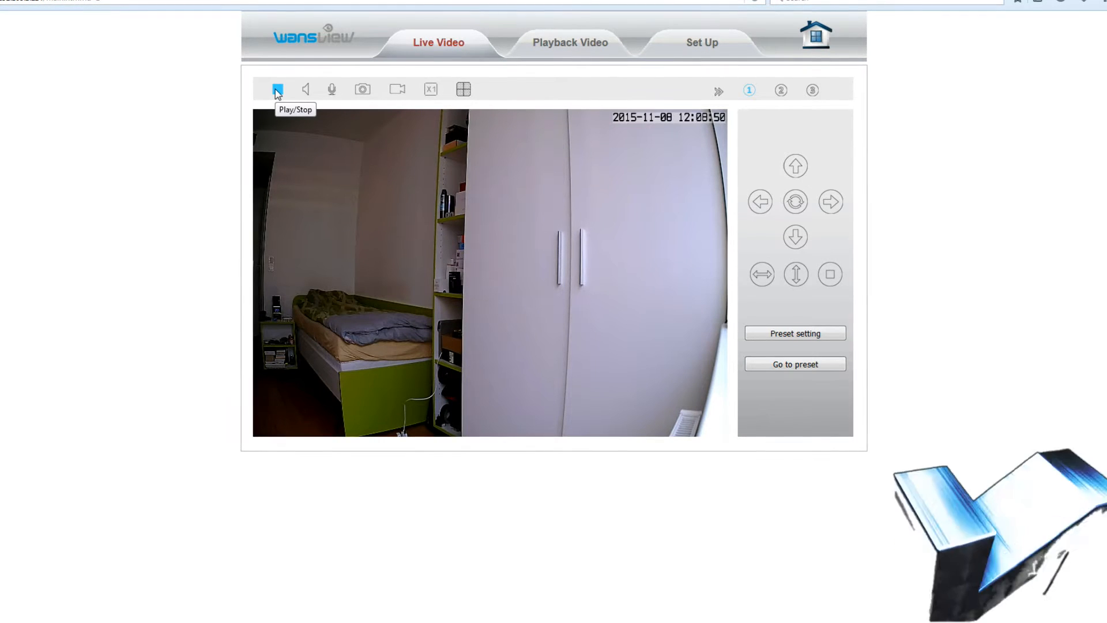
click(277, 89)
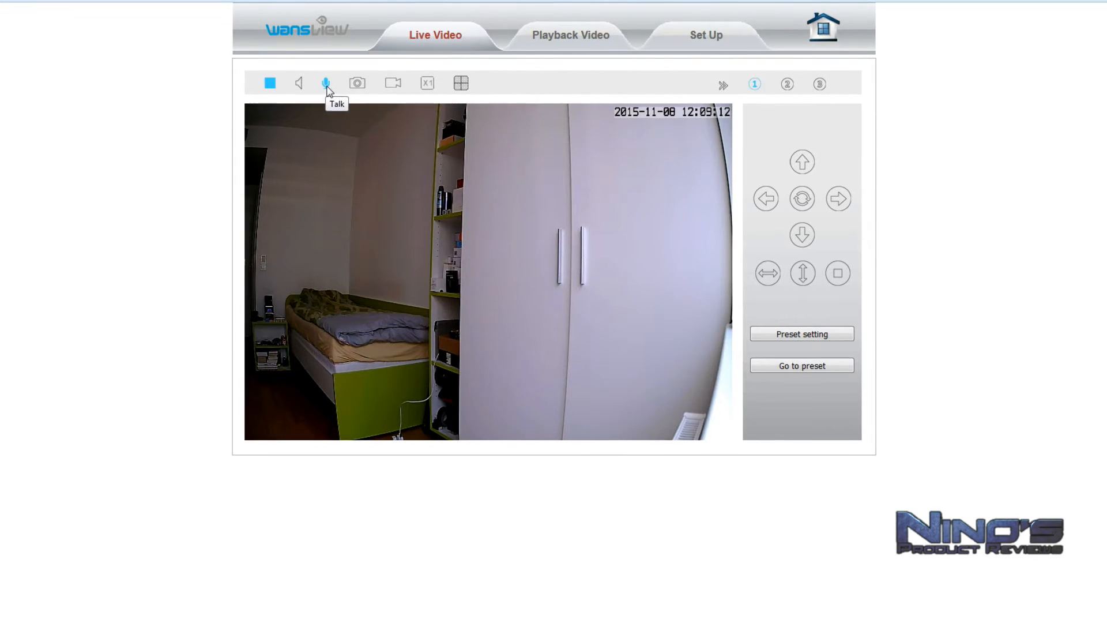
mouse_move(357, 83)
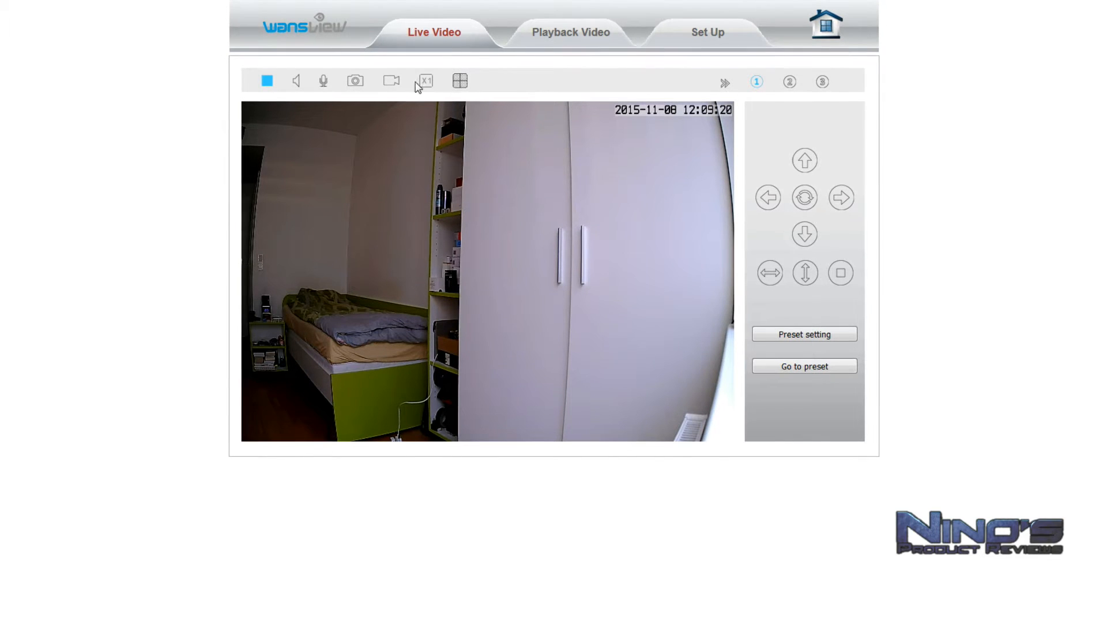
click(459, 80)
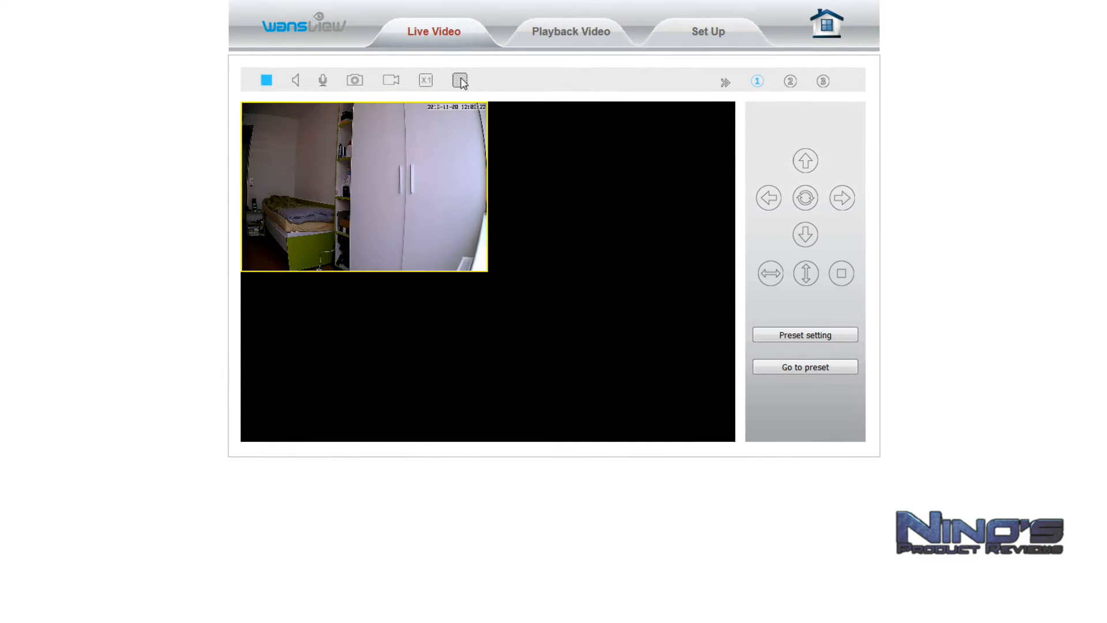
click(459, 79)
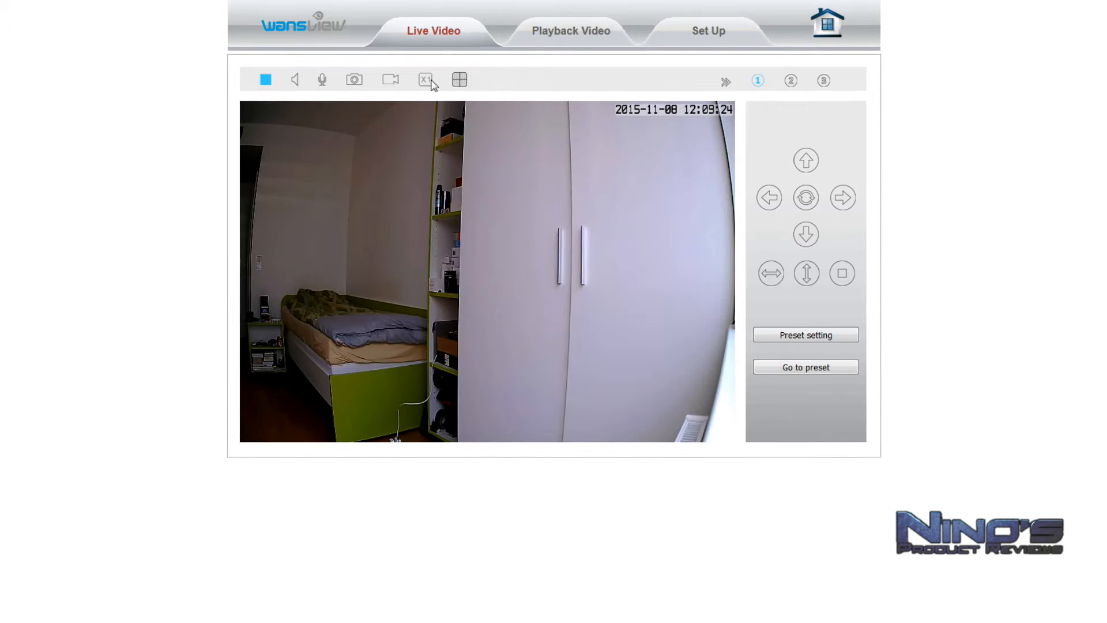
mouse_move(425, 78)
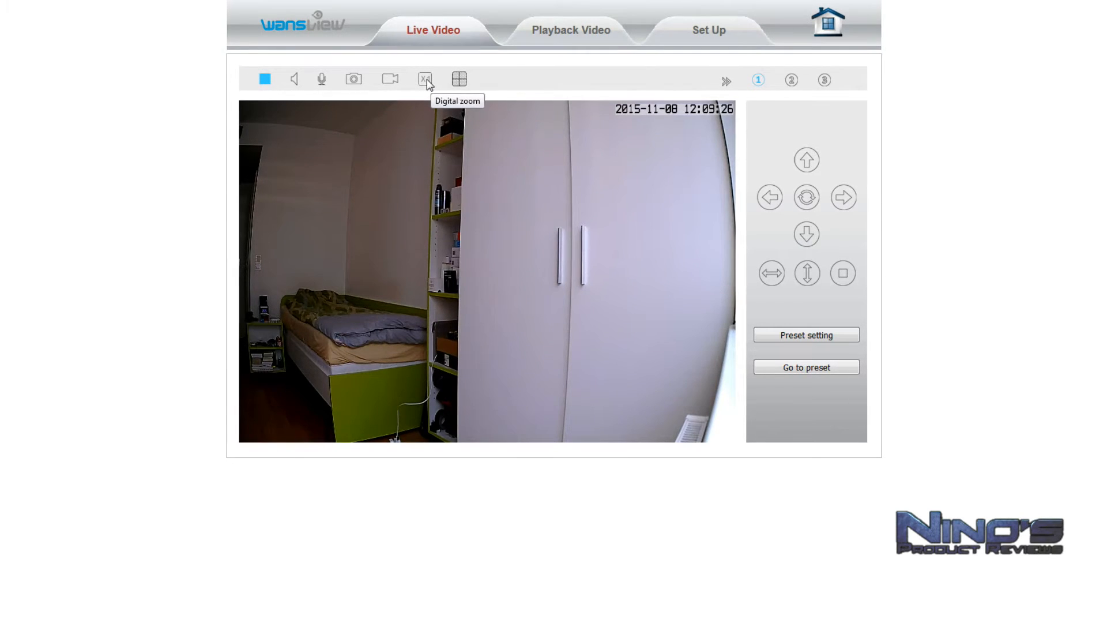
click(425, 79)
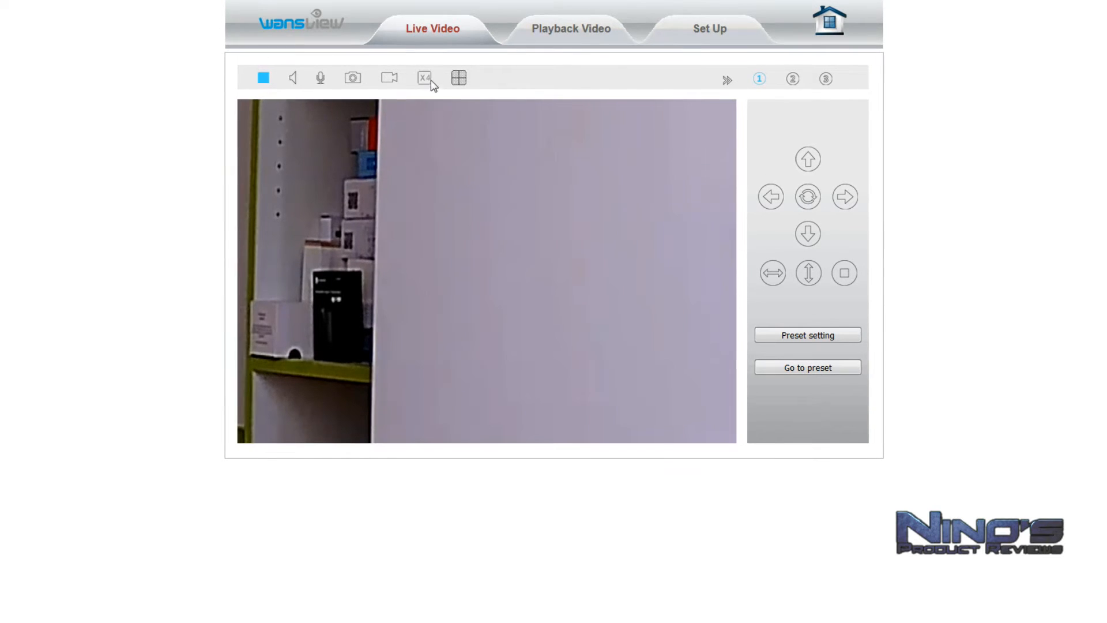
click(423, 78)
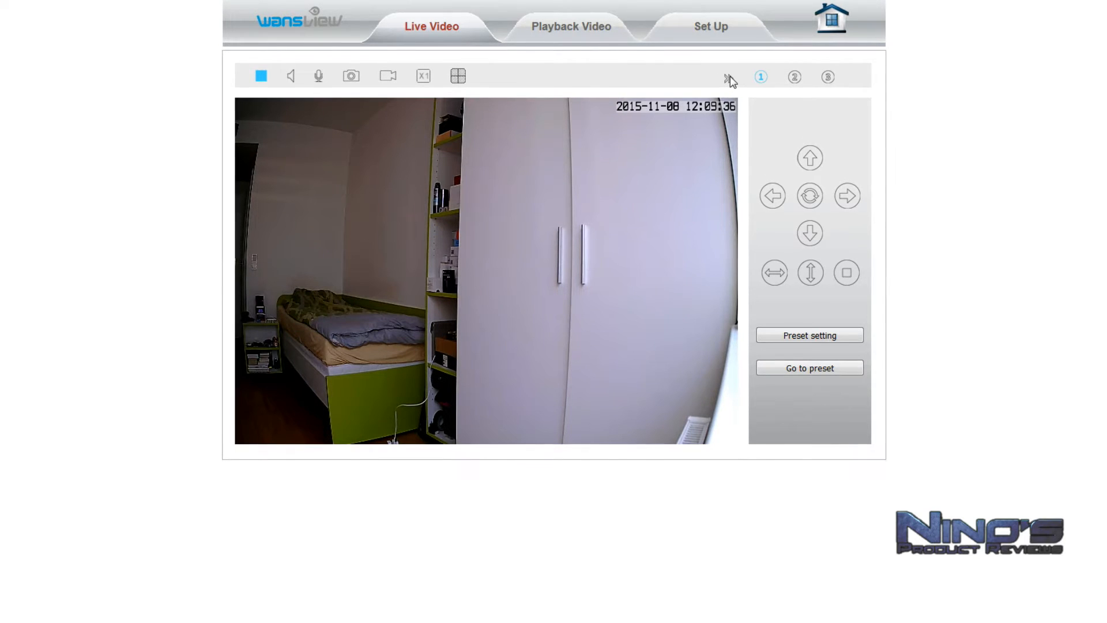
click(729, 78)
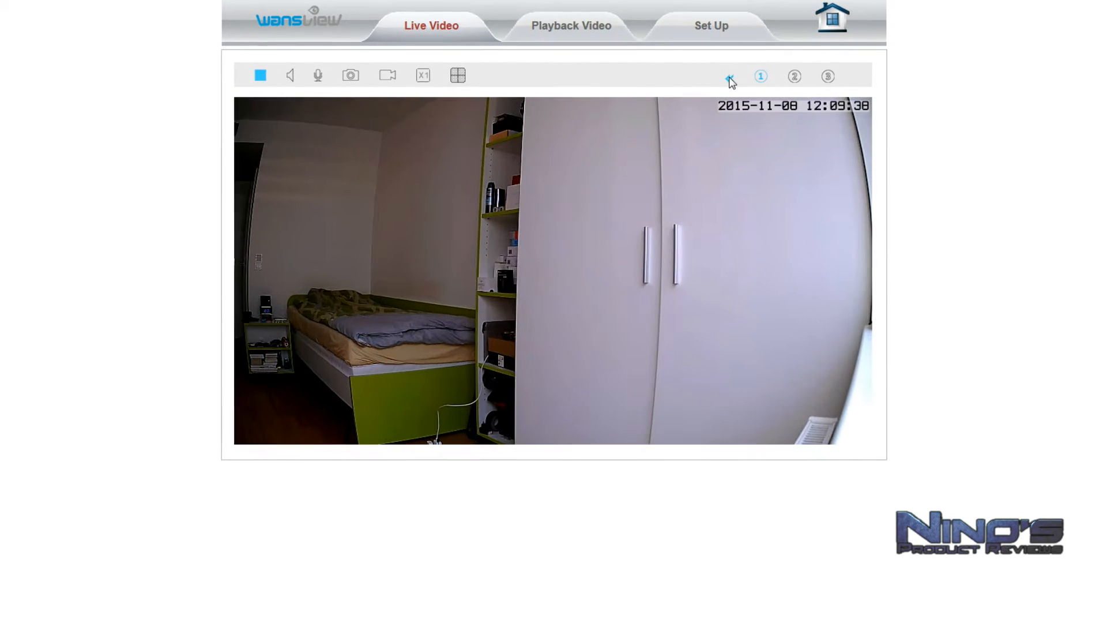
click(729, 75)
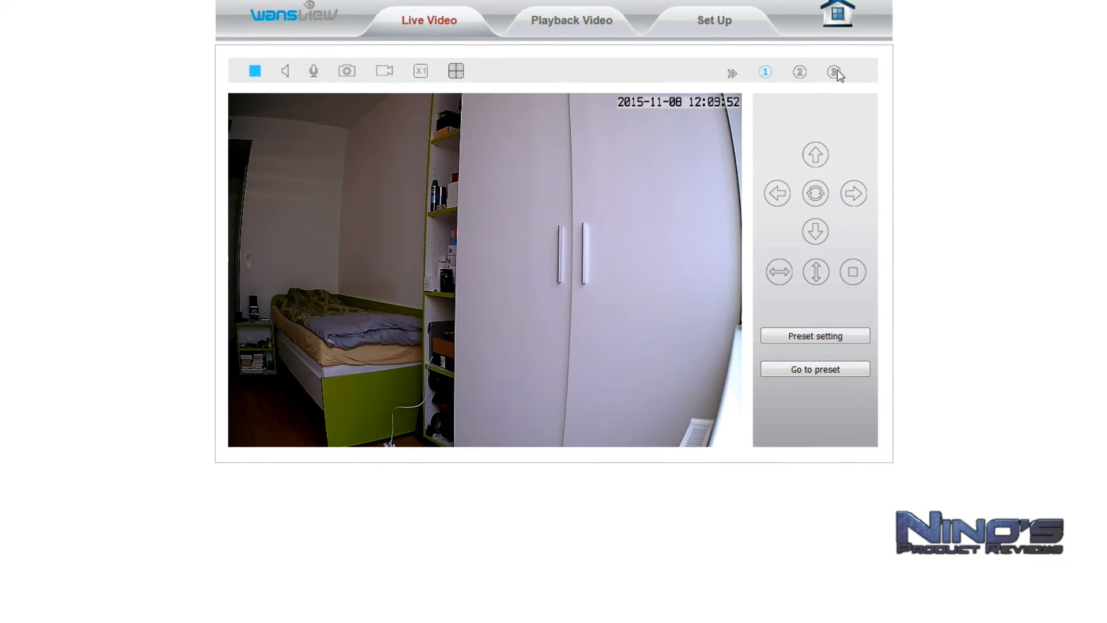
- Try the second and third streams, return to the main 1920*1080 stream, then inspect settings
click(765, 71)
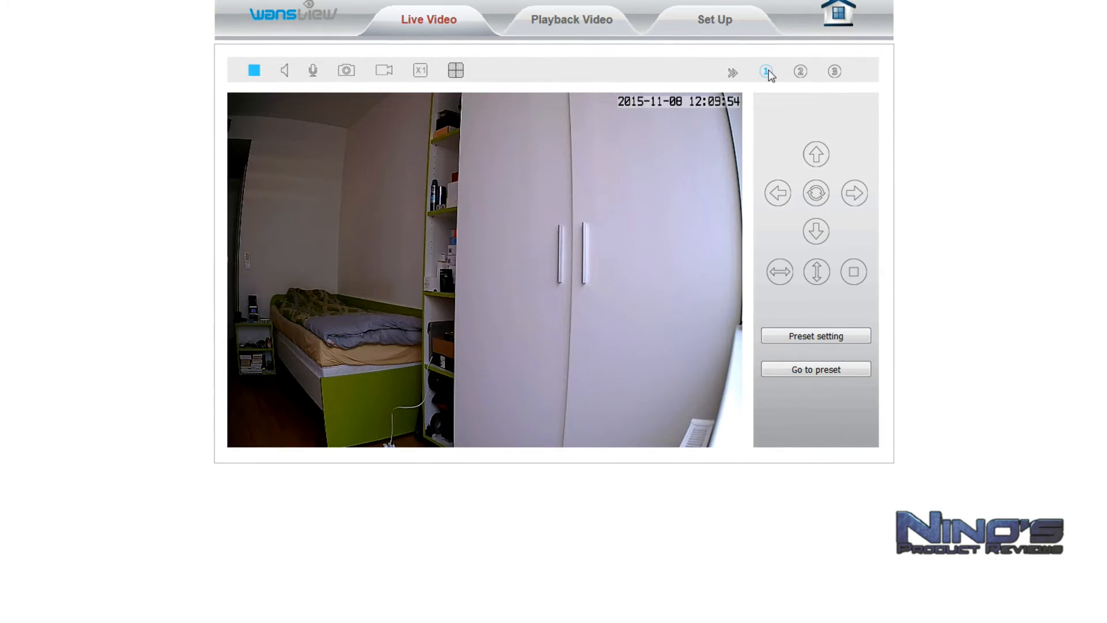
click(800, 70)
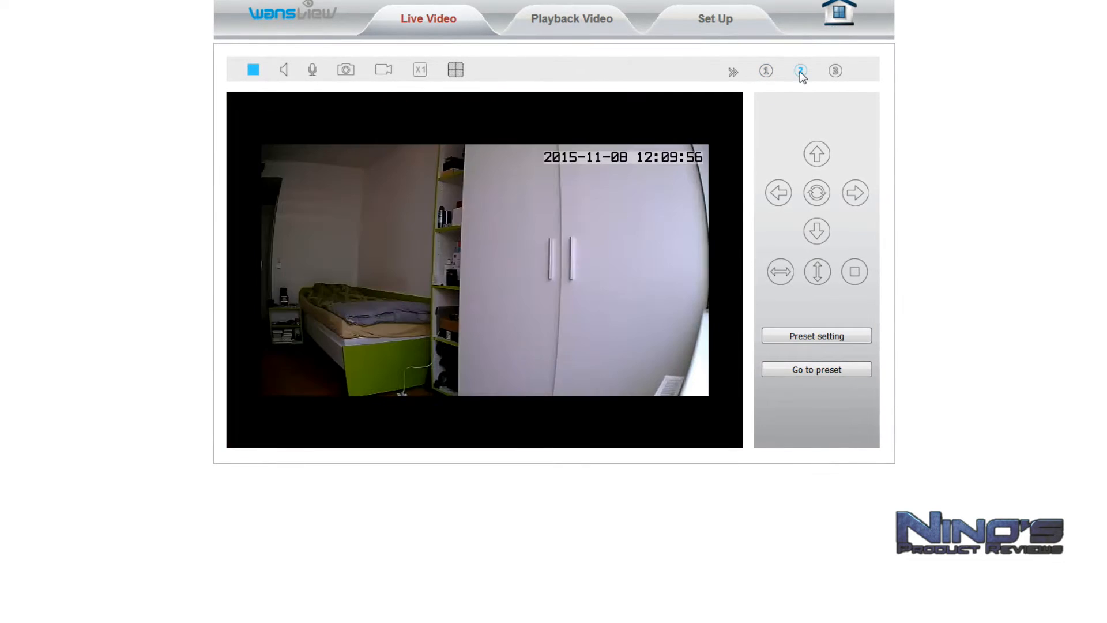
click(835, 70)
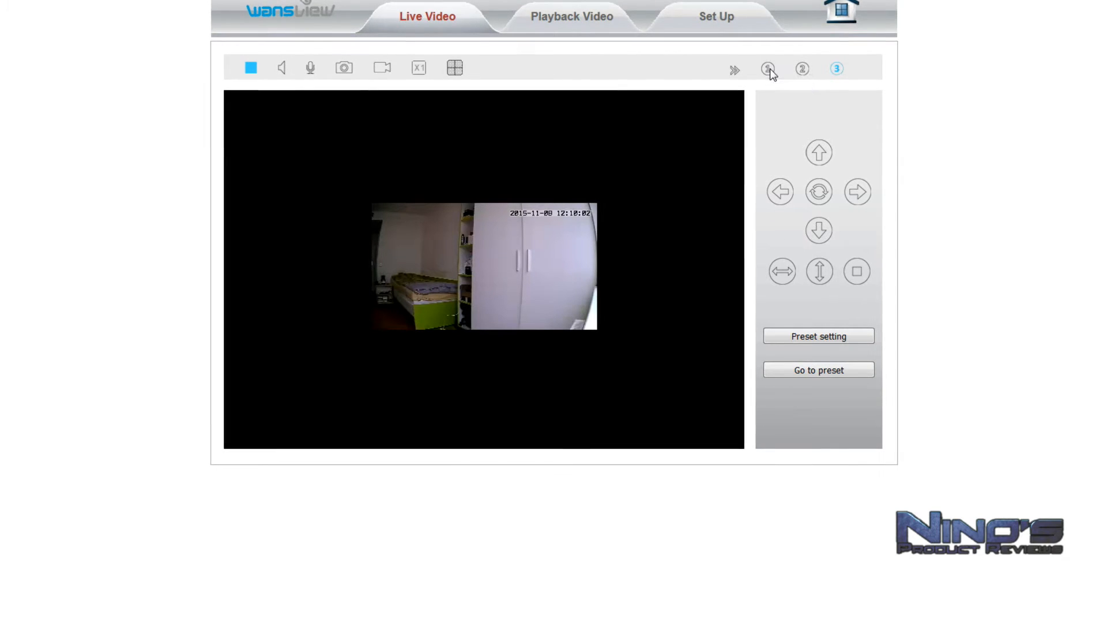
click(768, 68)
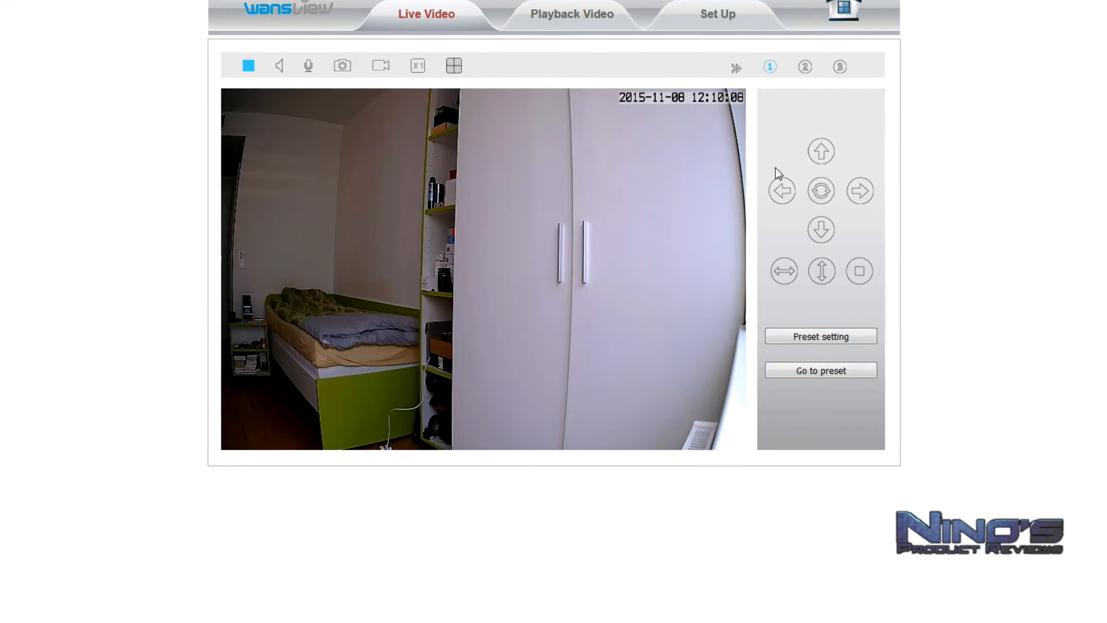
click(821, 151)
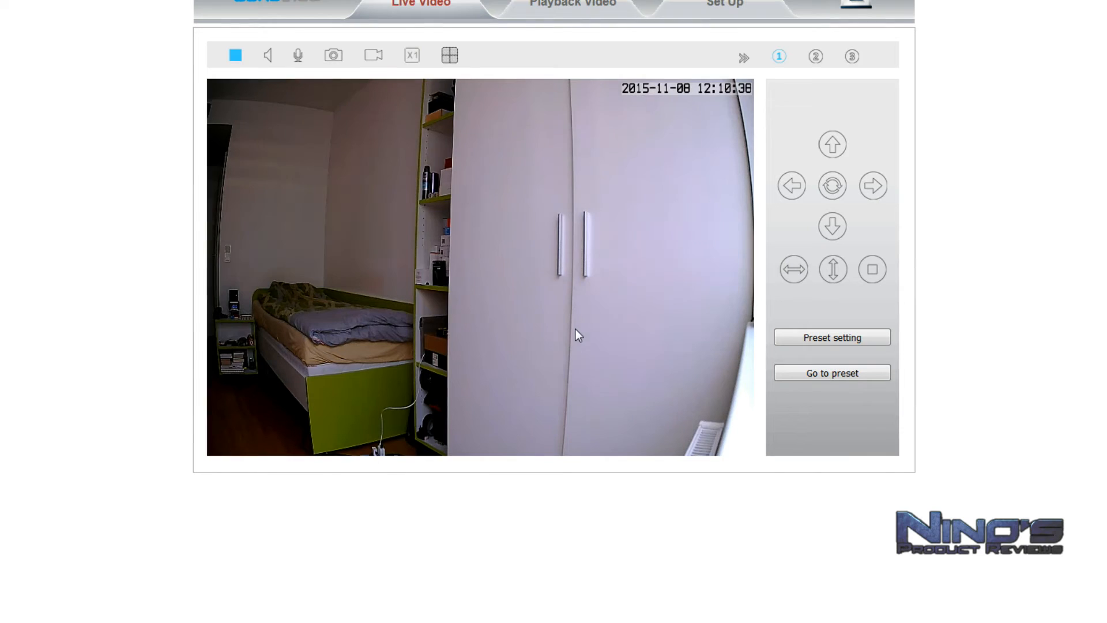
mouse_move(639, 102)
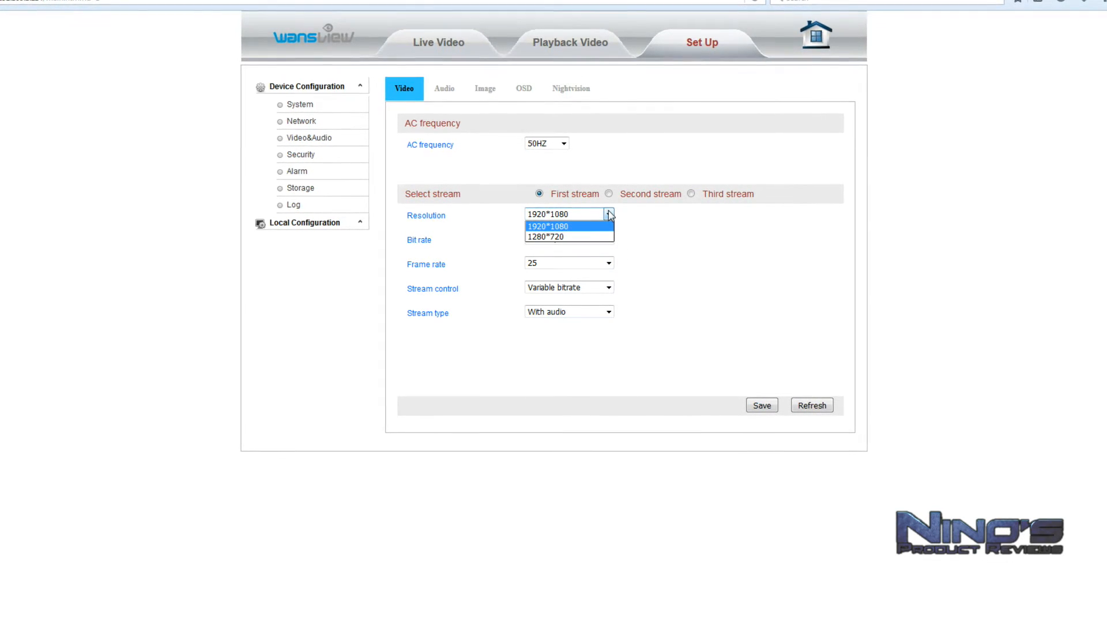
- Keep first stream at 1920*1080, view second and third streams, then show audio volumes (70)
click(548, 226)
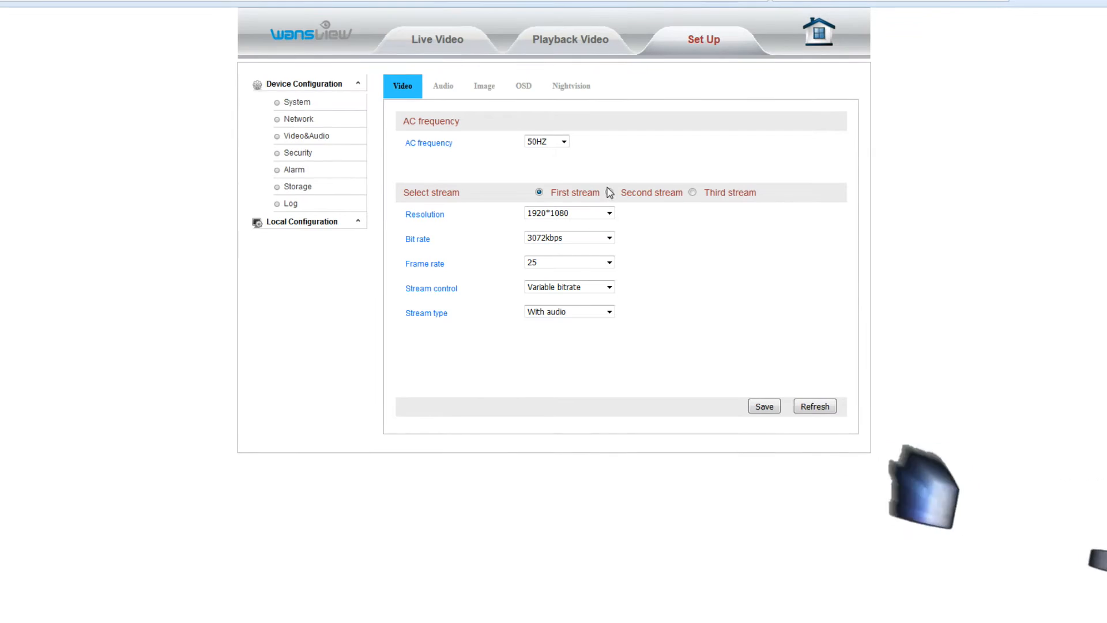
click(610, 192)
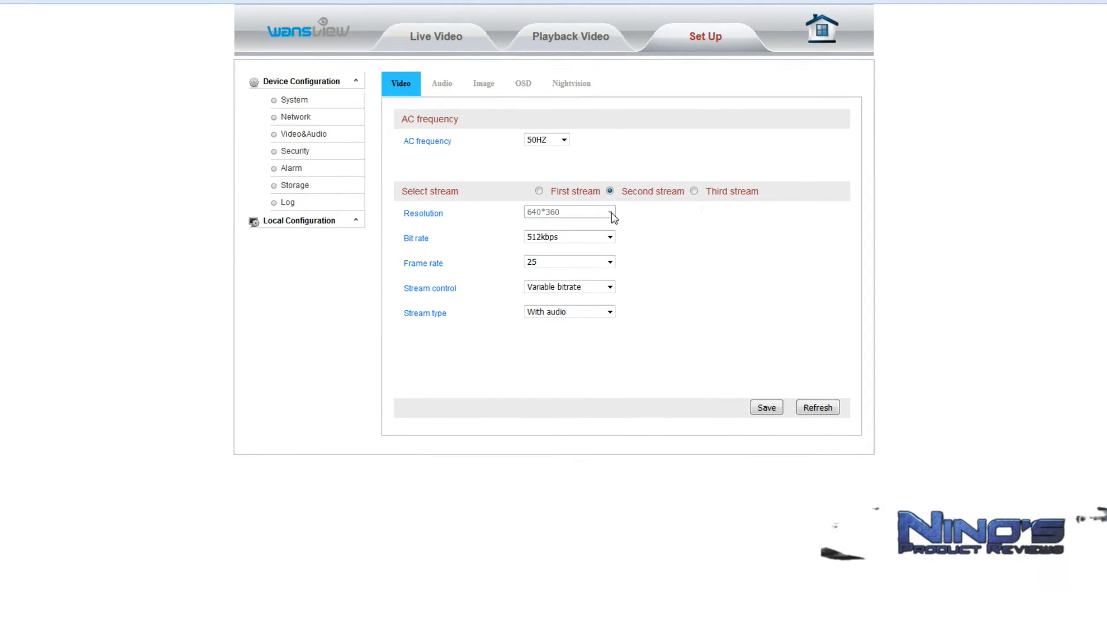
click(695, 190)
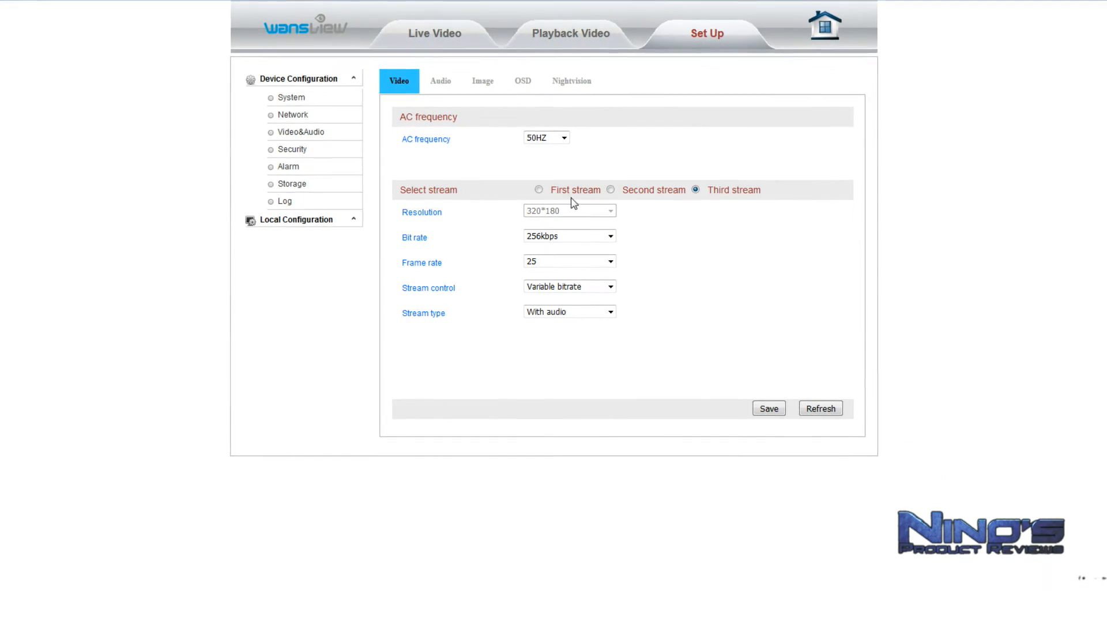
click(538, 188)
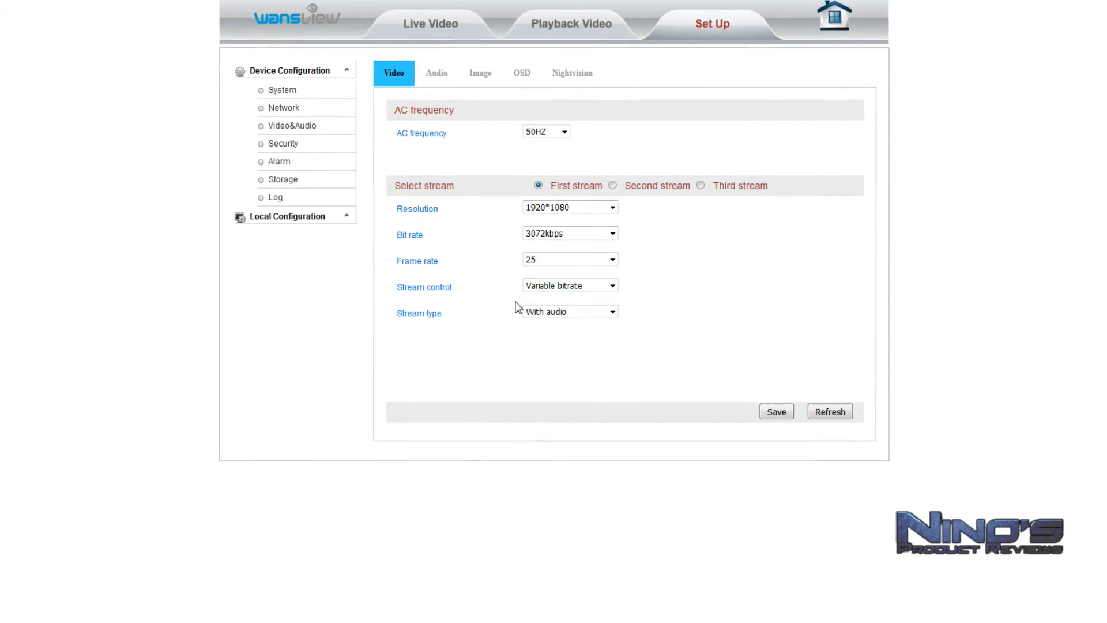
click(436, 72)
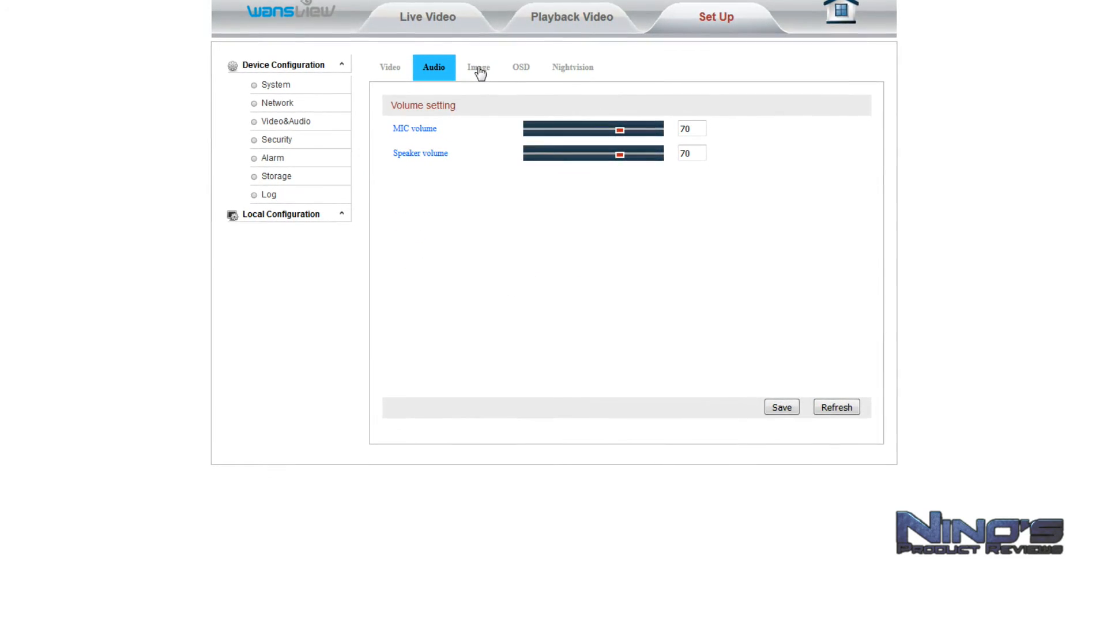
- On the Image tab, flip the picture upside down and turn Flip back off
click(478, 66)
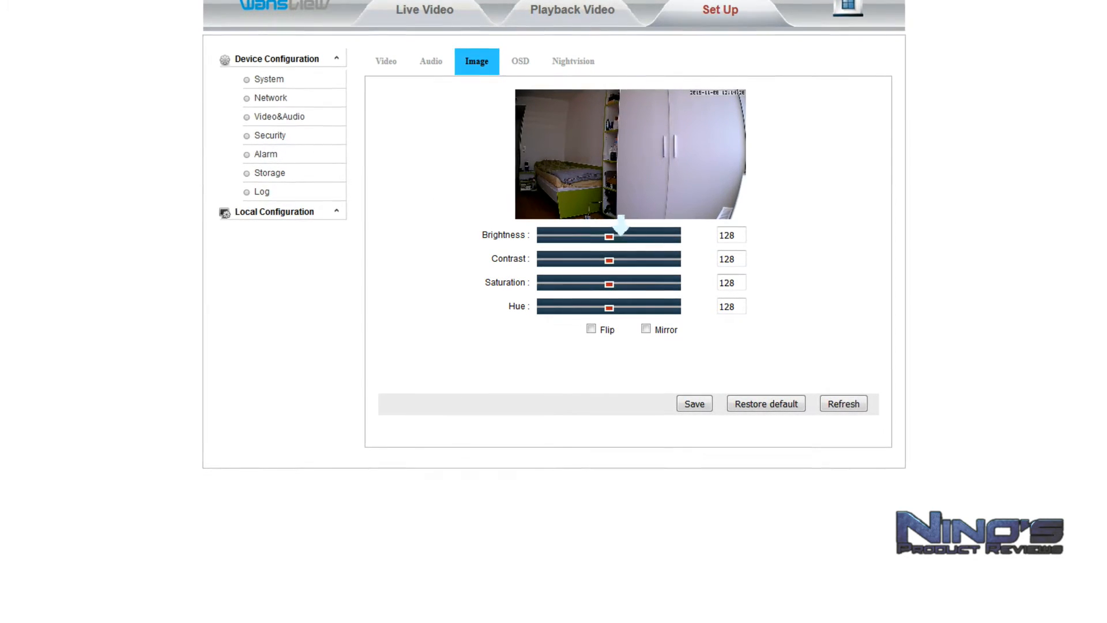
click(591, 330)
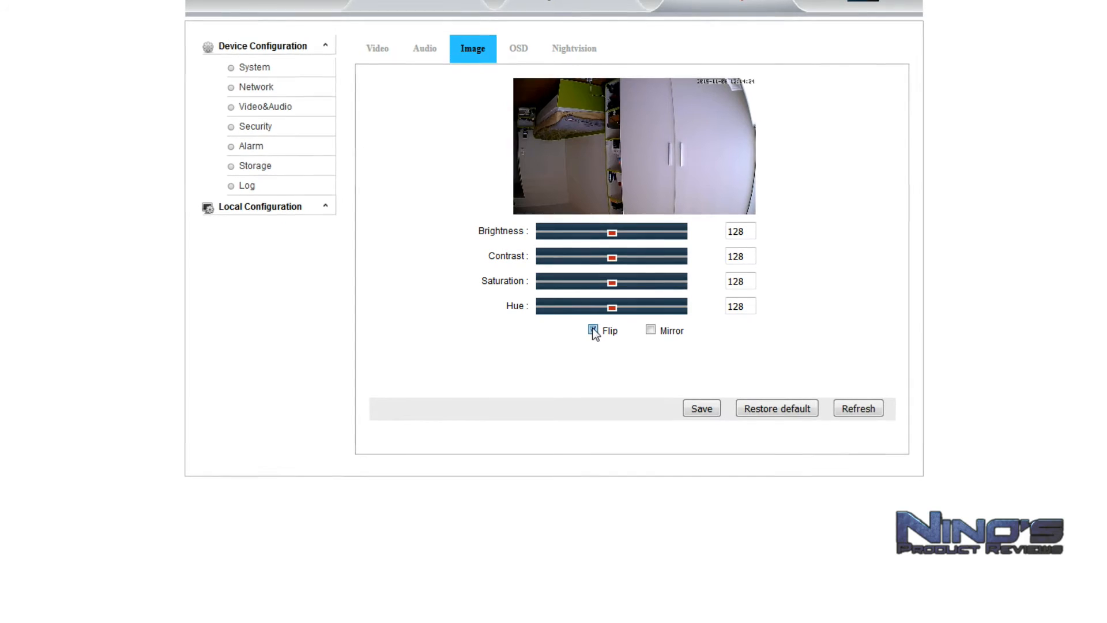
click(593, 330)
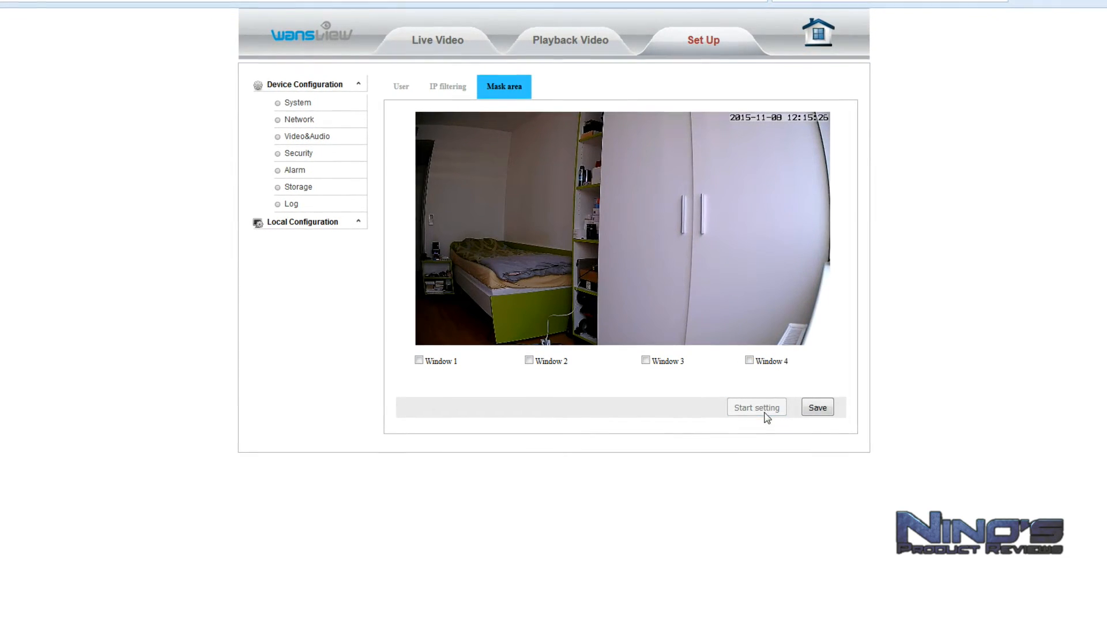
- Draw the Window 1 privacy mask, verify the black block on live video, and return to setup
click(418, 361)
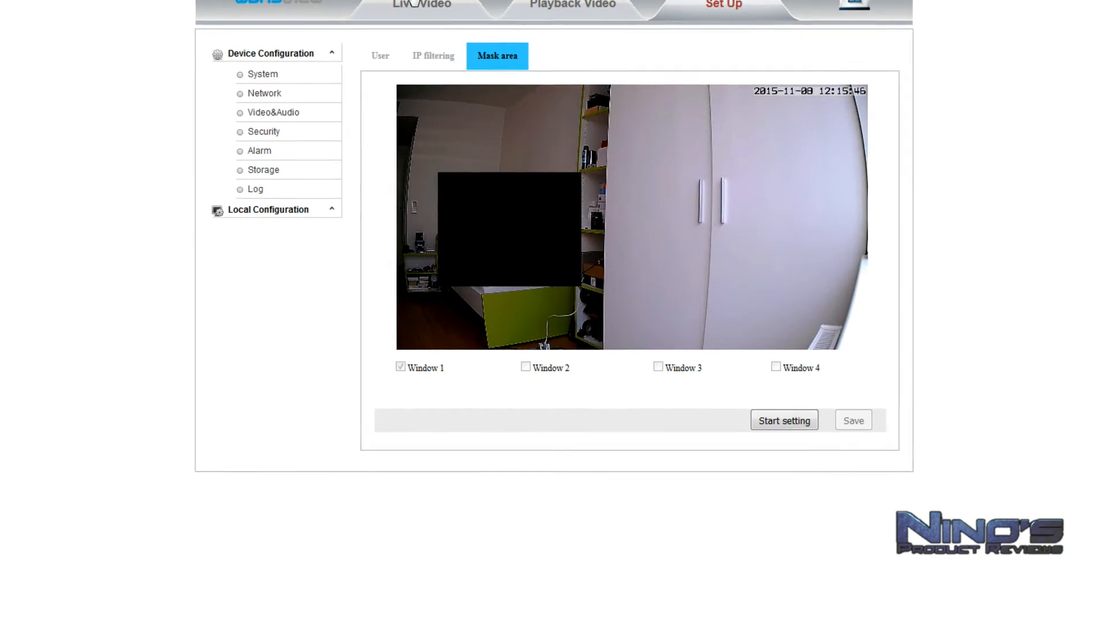
click(421, 3)
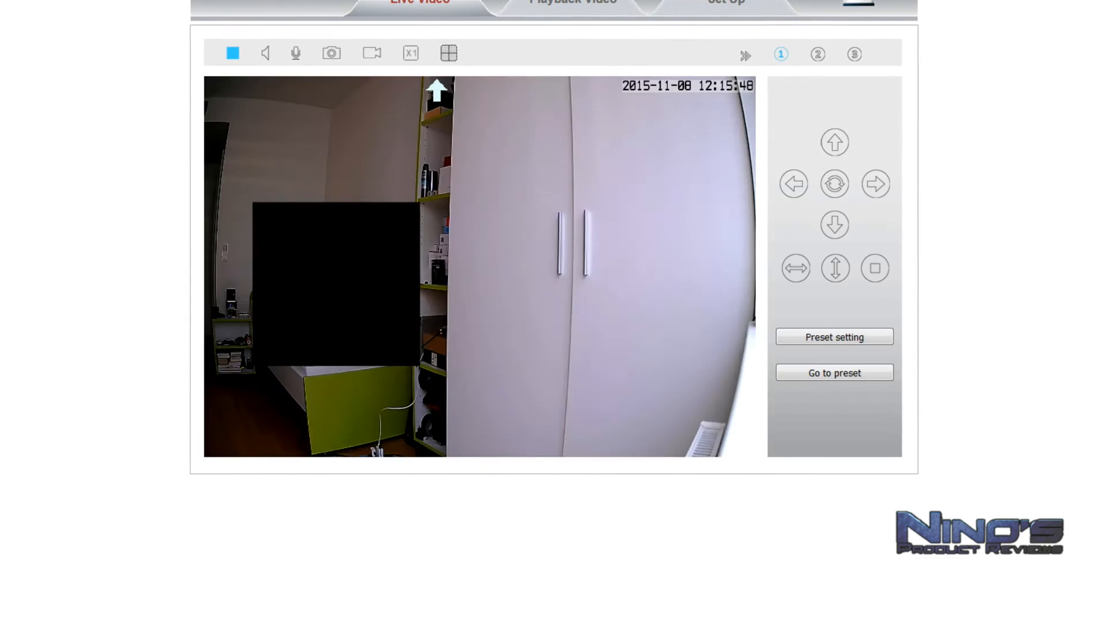
click(699, 44)
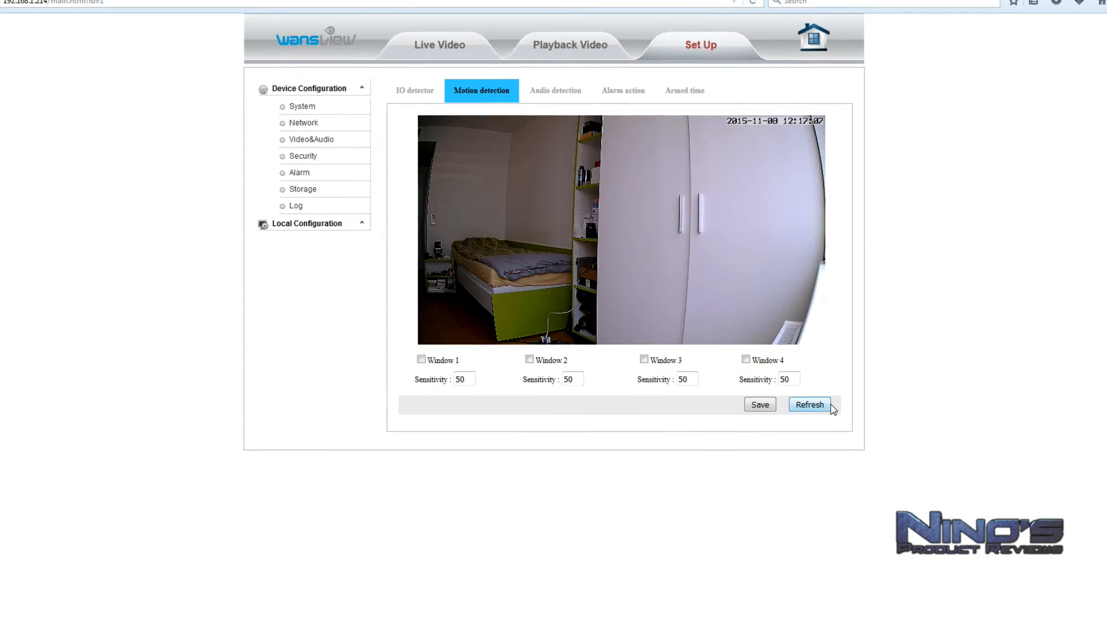
- Enable motion Windows 1 and 2, placing their boxes over the bed and shelf
click(421, 359)
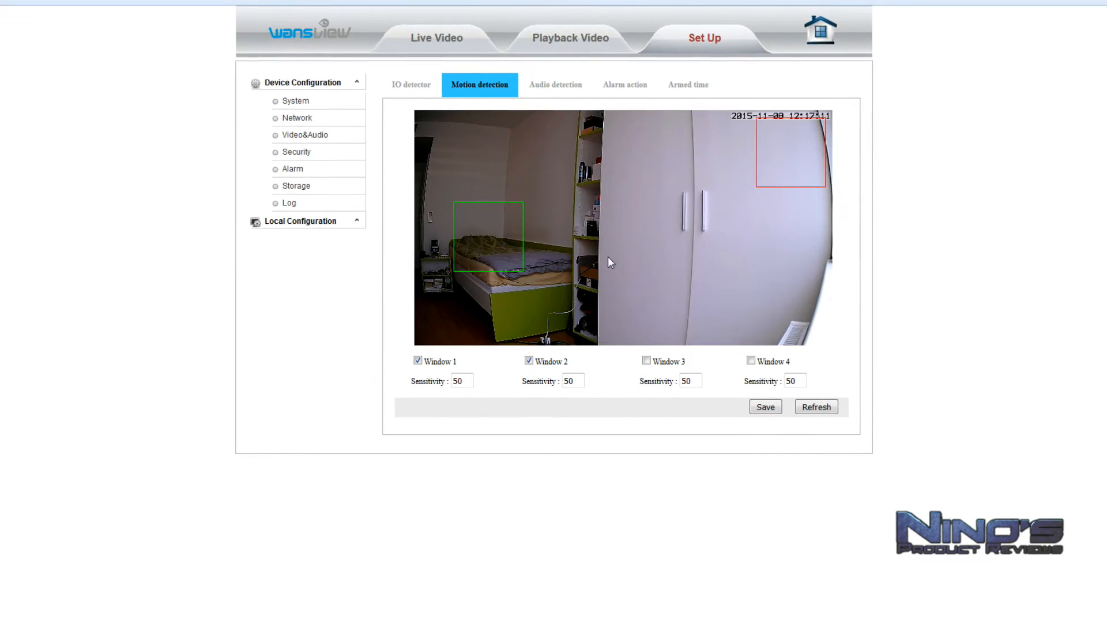
click(646, 359)
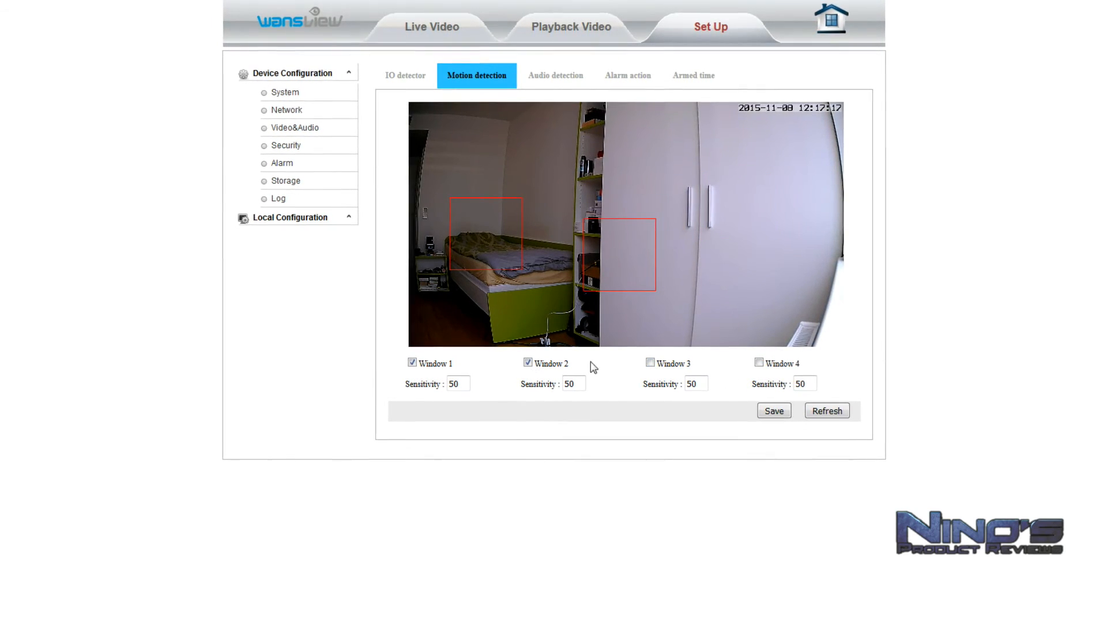
click(527, 361)
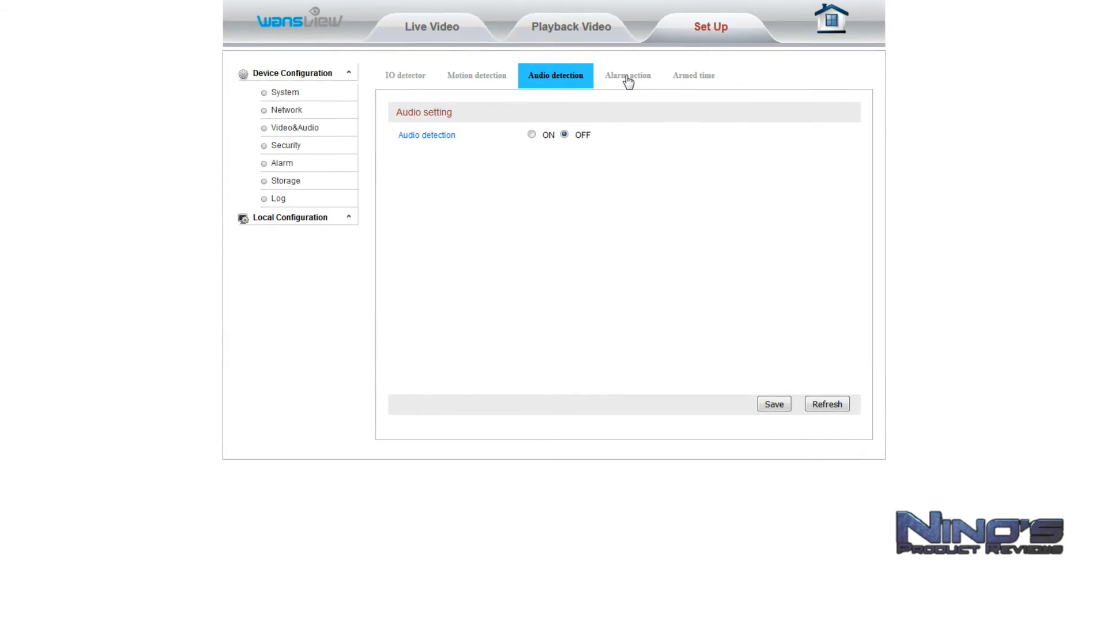
- Open the armed-time schedule and drag across Friday morning hours to unarm them
click(627, 73)
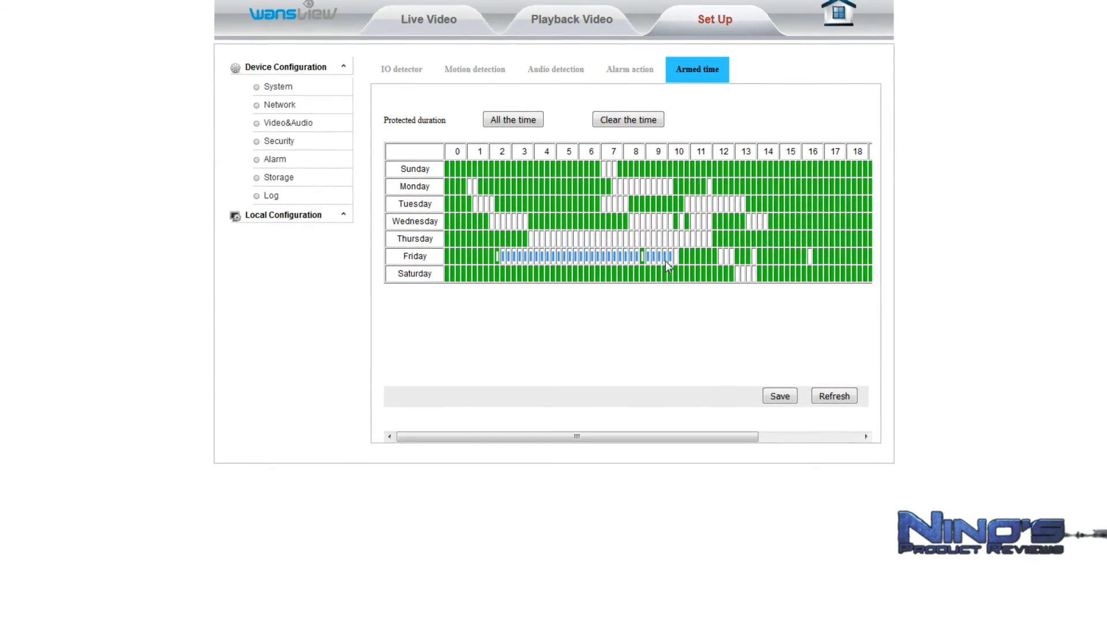
drag(577, 436, 626, 440)
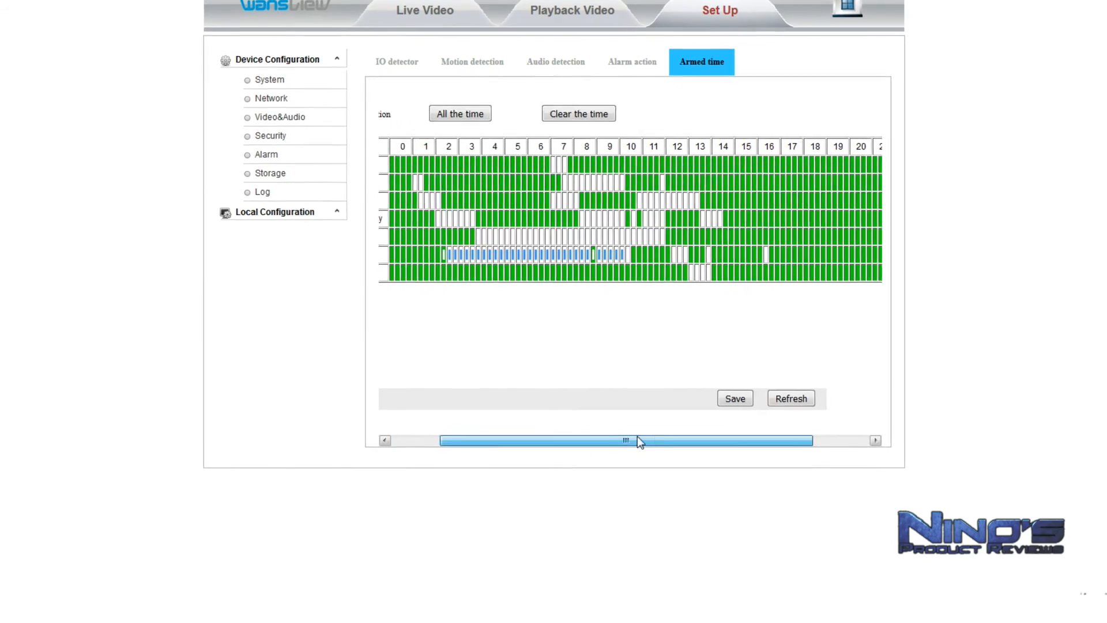